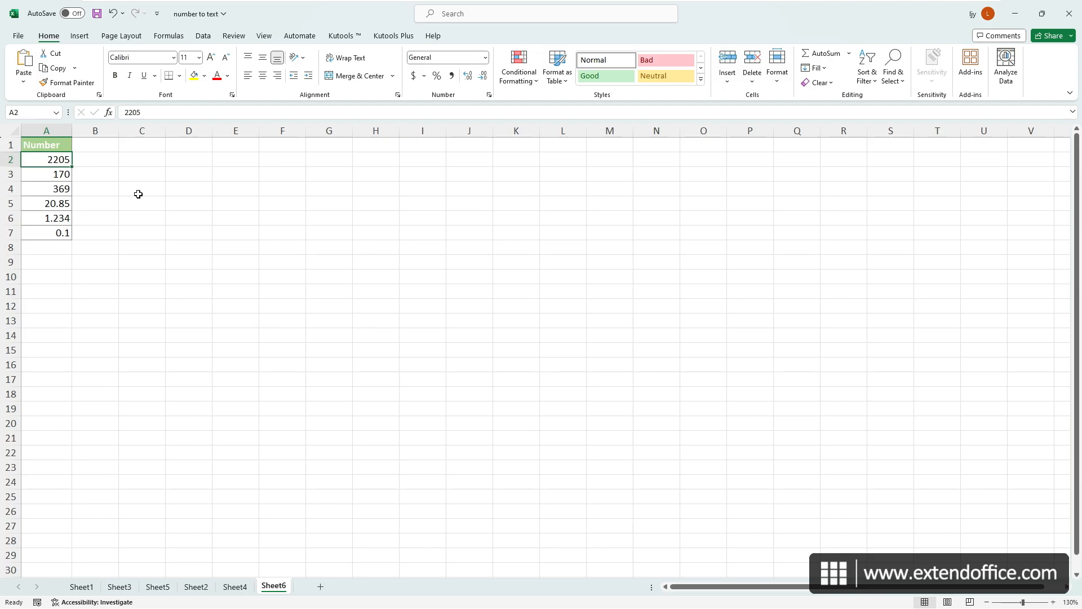
Apply the Text number format to A2:A7 from the Home ribbon so the numbers left-align.
{"action": "left_click_drag", "start_coordinate": [46, 159], "coordinate": [46, 232]}
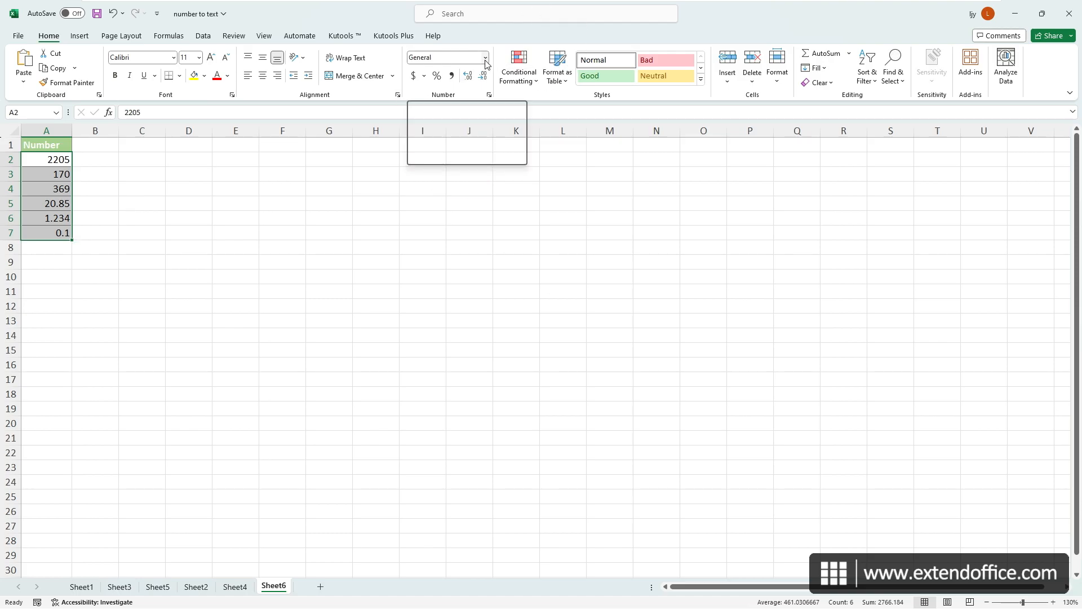
{"action": "left_click", "coordinate": [483, 58]}
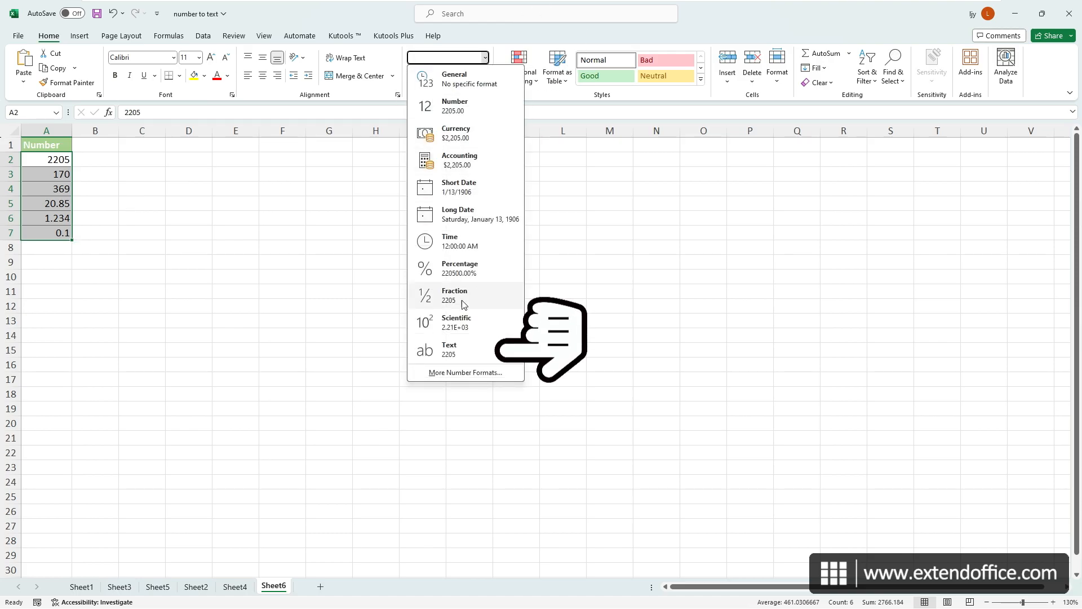
{"action": "left_click", "coordinate": [450, 348]}
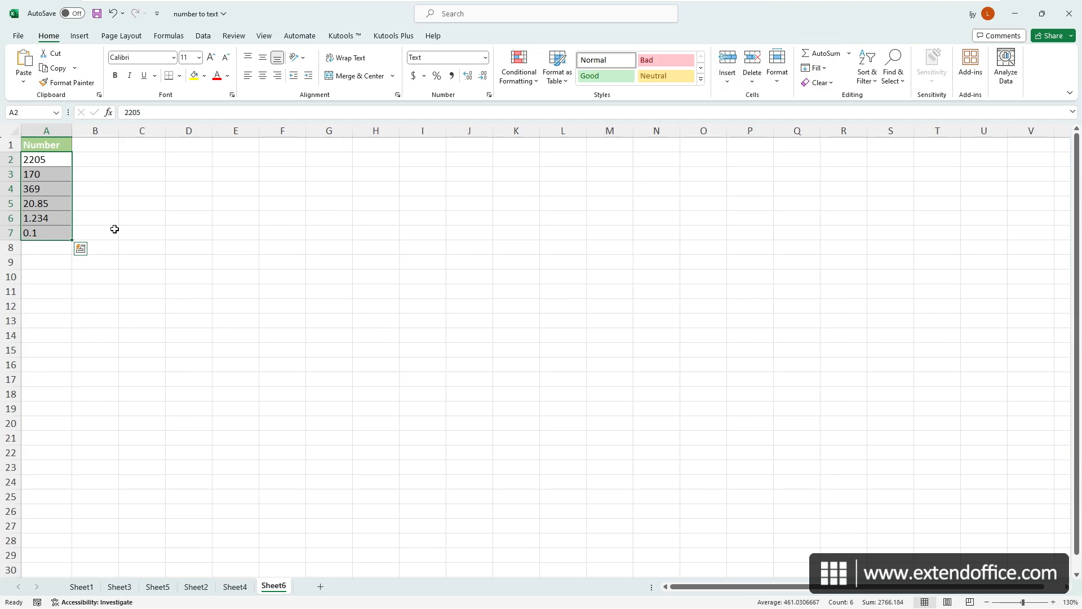
{"action": "left_click", "coordinate": [339, 35]}
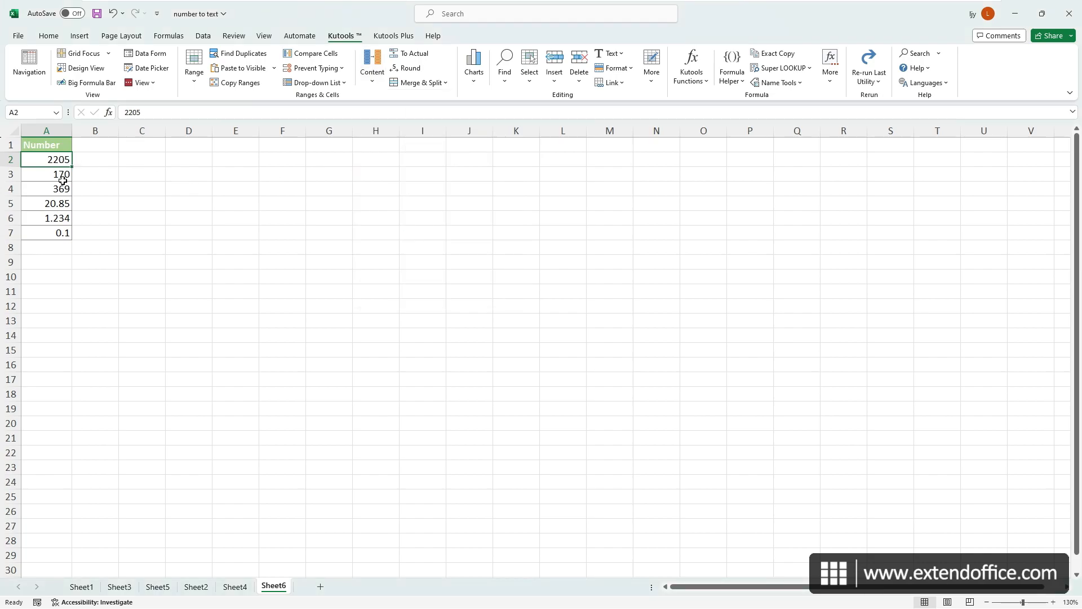
Use Kutools Convert between Text and Number to turn A2:A7 from numbers into text.
{"action": "left_click_drag", "start_coordinate": [47, 159], "coordinate": [46, 232]}
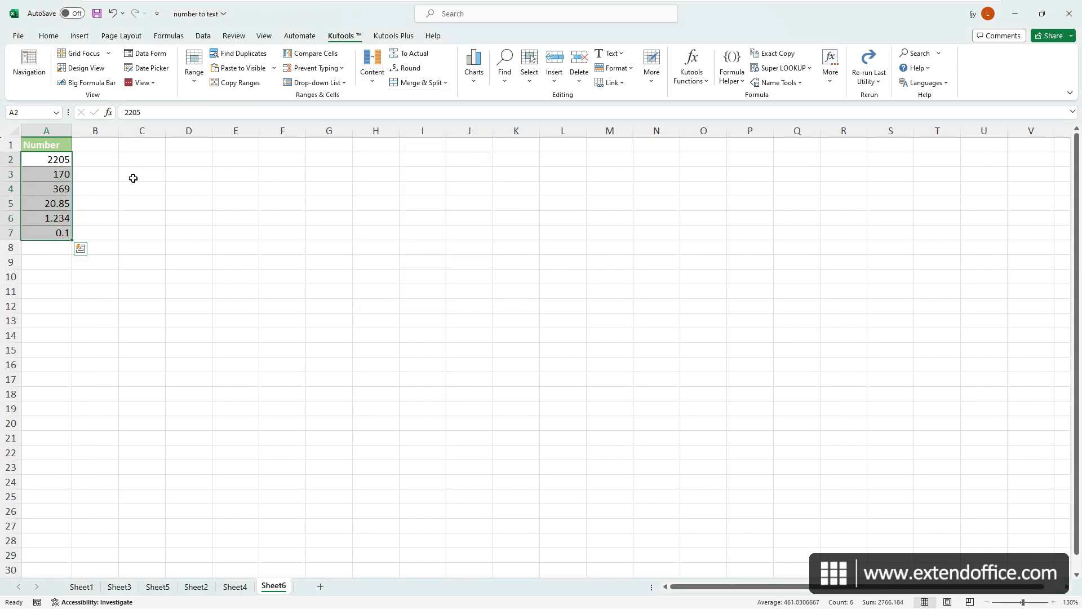
{"action": "mouse_move", "coordinate": [183, 157]}
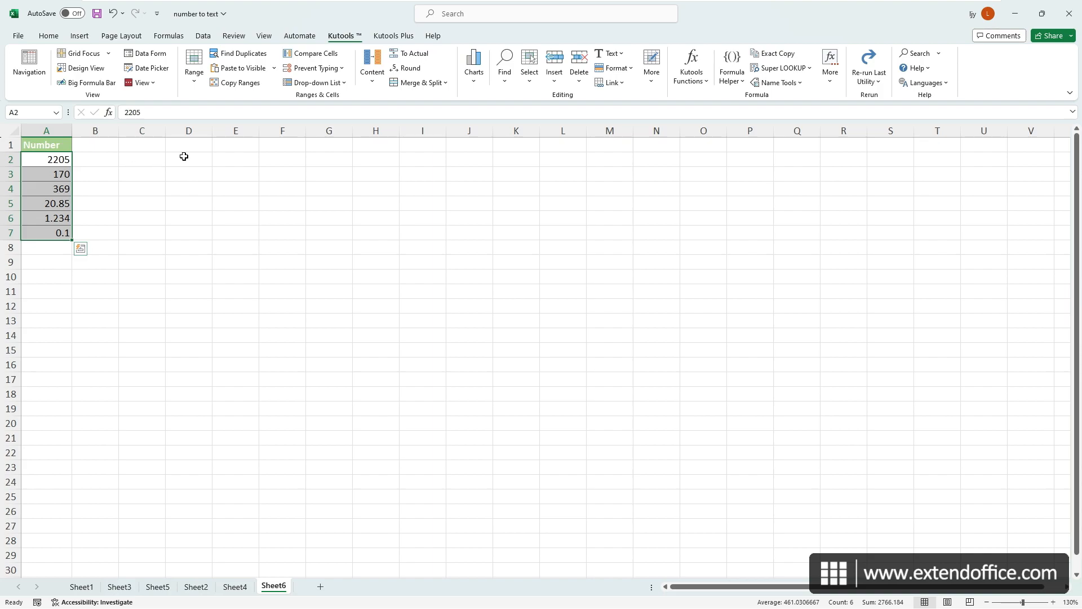
{"action": "left_click", "coordinate": [371, 82]}
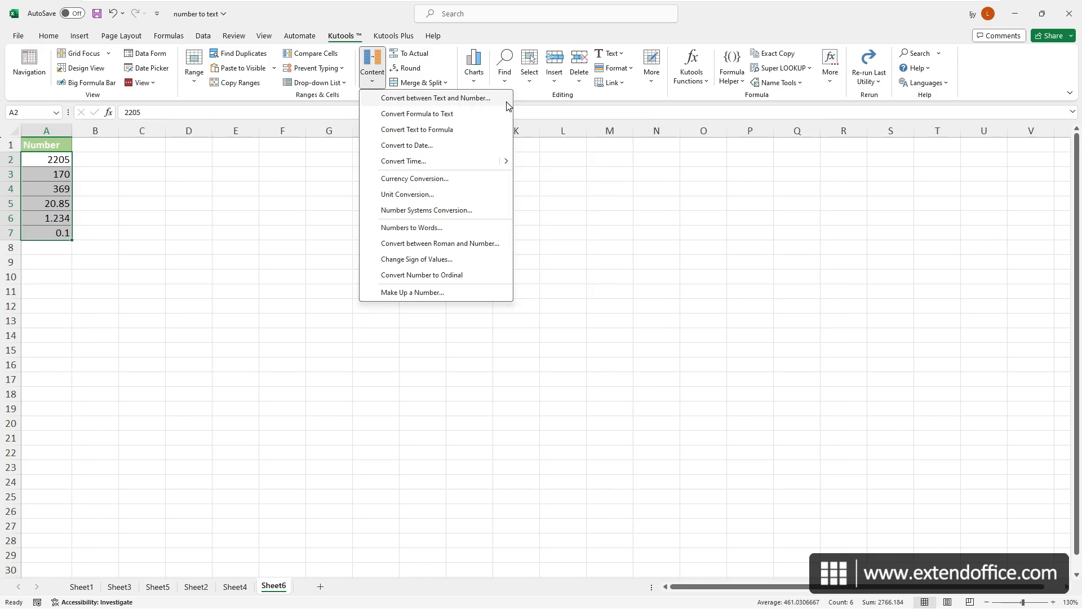
{"action": "left_click", "coordinate": [435, 97]}
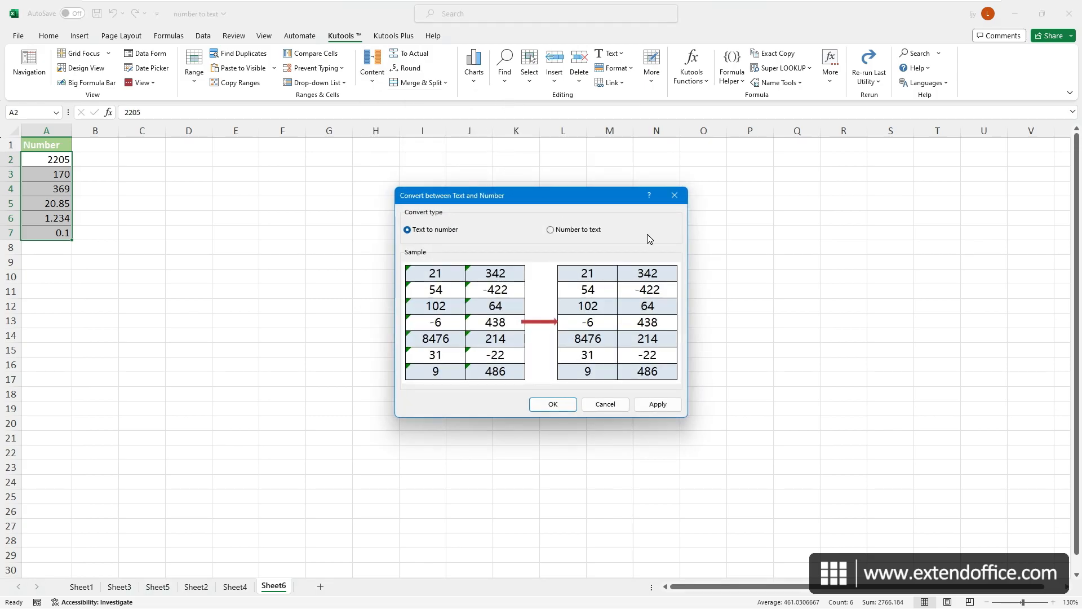
{"action": "mouse_move", "coordinate": [592, 230]}
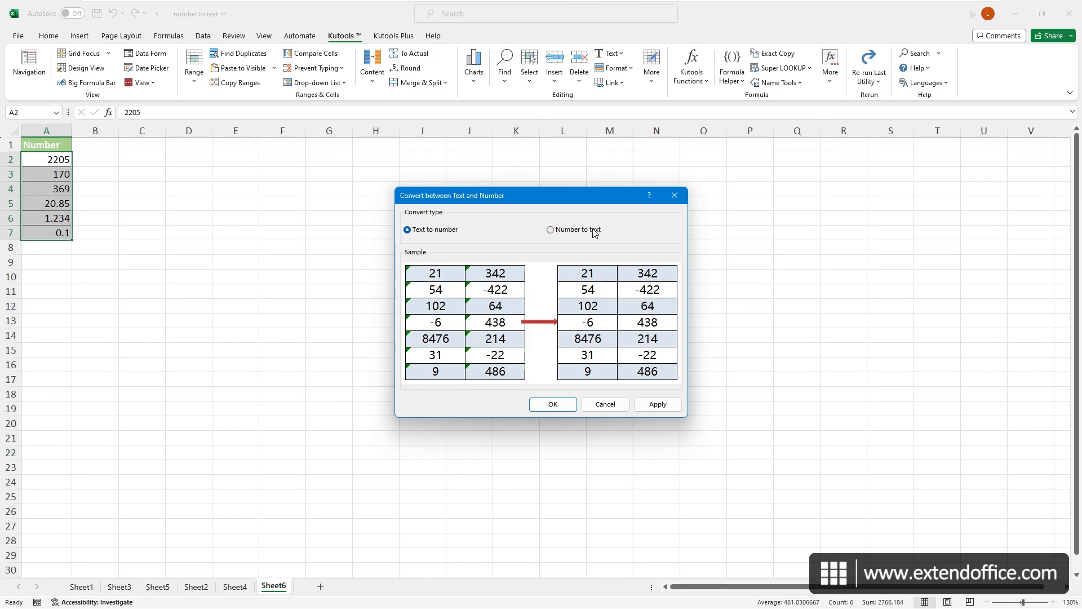
{"action": "left_click", "coordinate": [550, 229]}
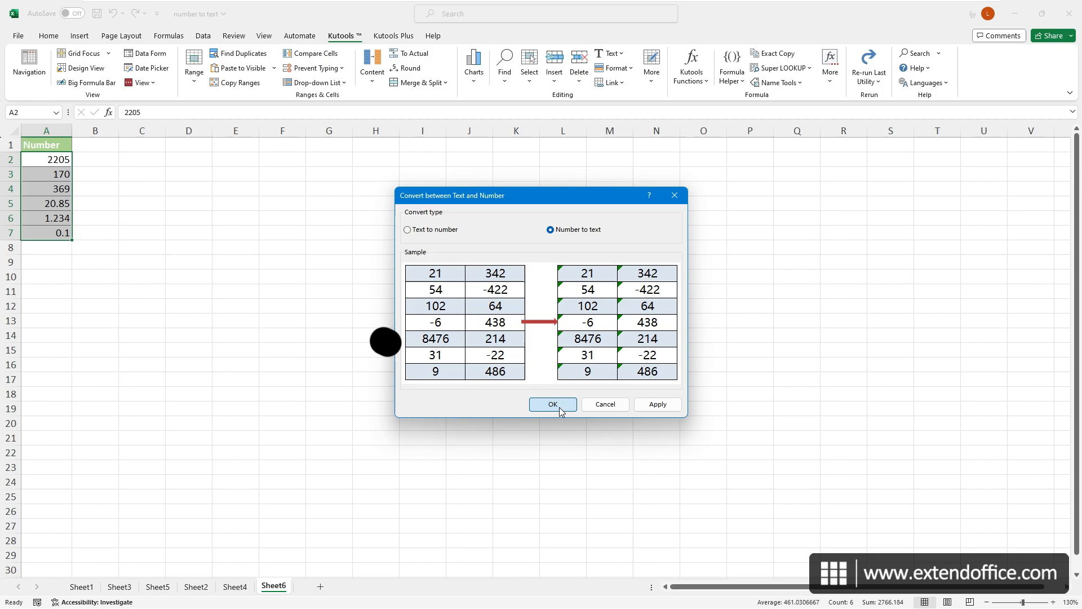
{"action": "left_click", "coordinate": [553, 404]}
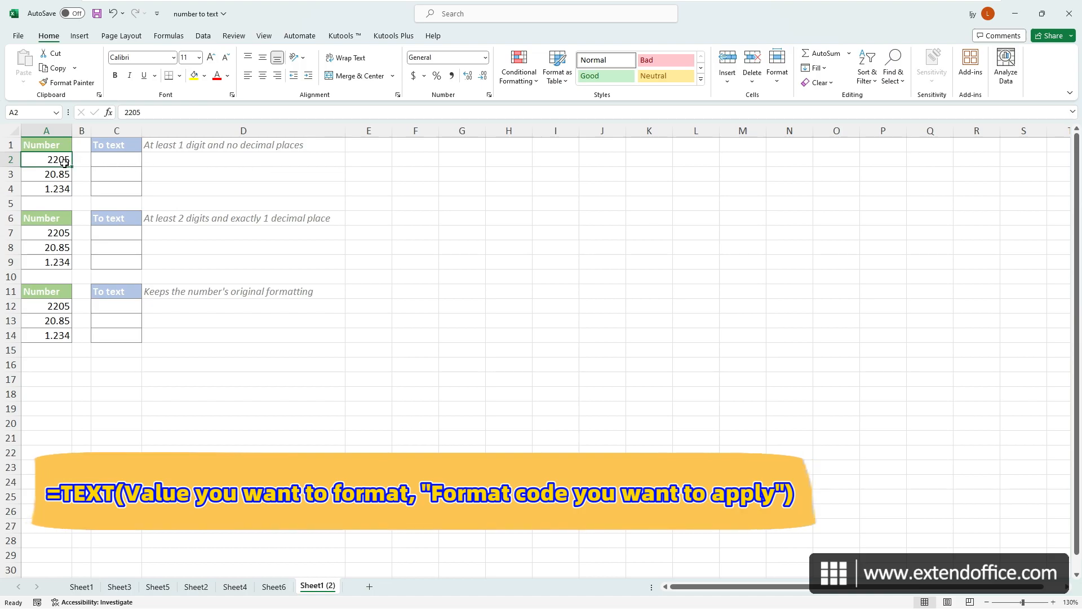
{"action": "mouse_move", "coordinate": [150, 193]}
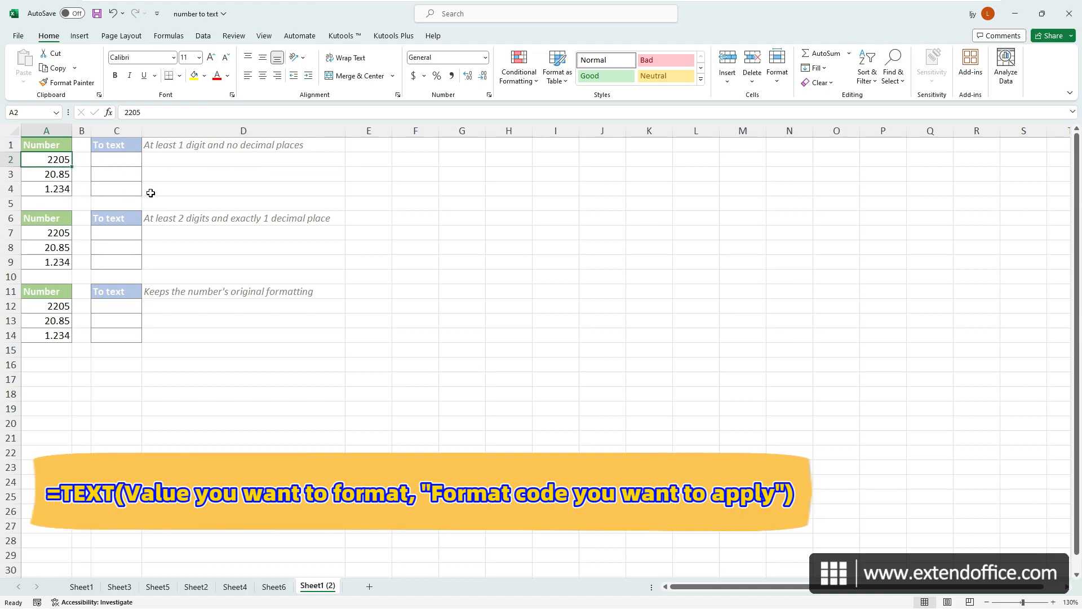
Enter =TEXT(A2,"0") in C2 to show the number as whole-number text.
{"action": "left_click", "coordinate": [116, 159]}
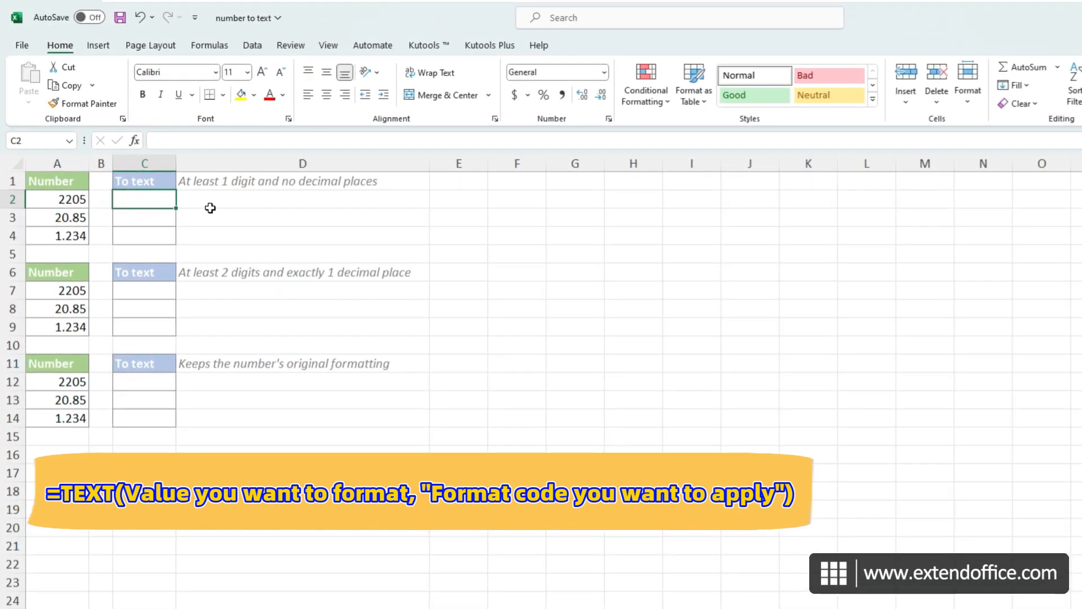
{"action": "type", "text": "=TEXT("}
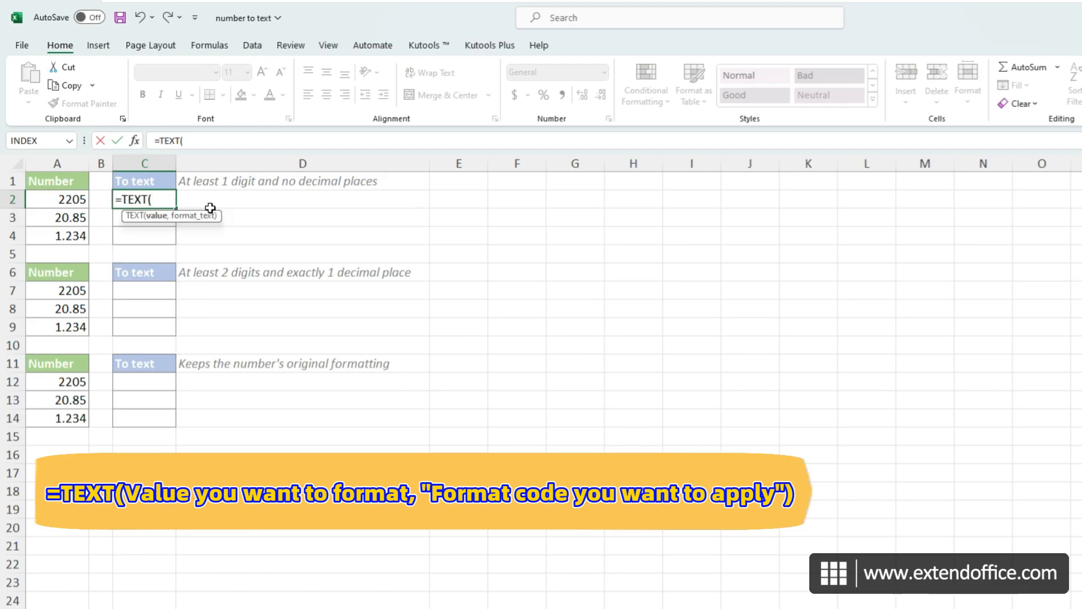
{"action": "left_click", "coordinate": [58, 199]}
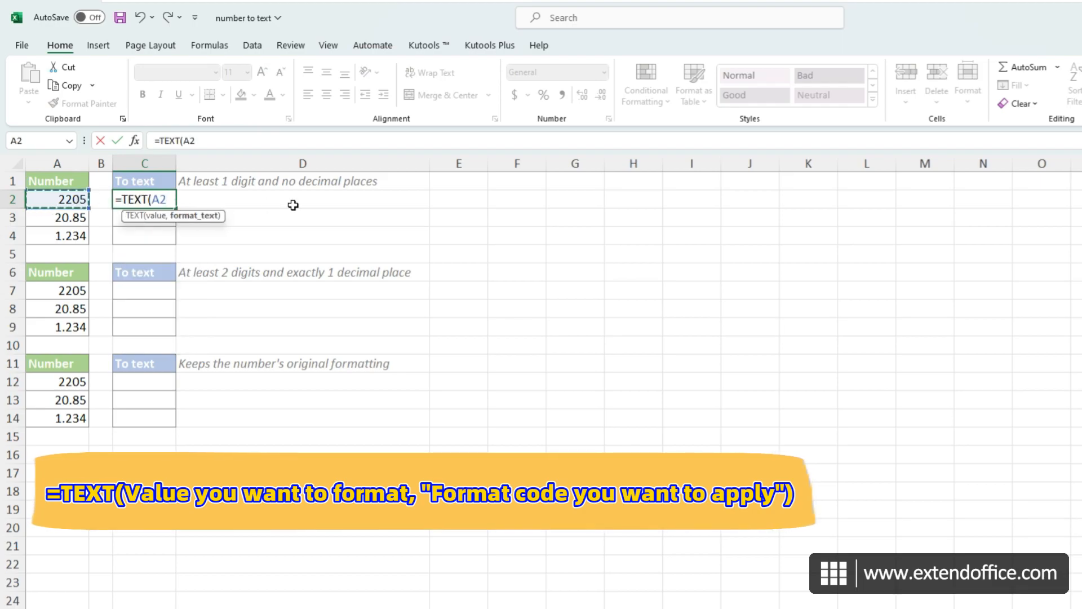
{"action": "type", "text": ",\"0\""}
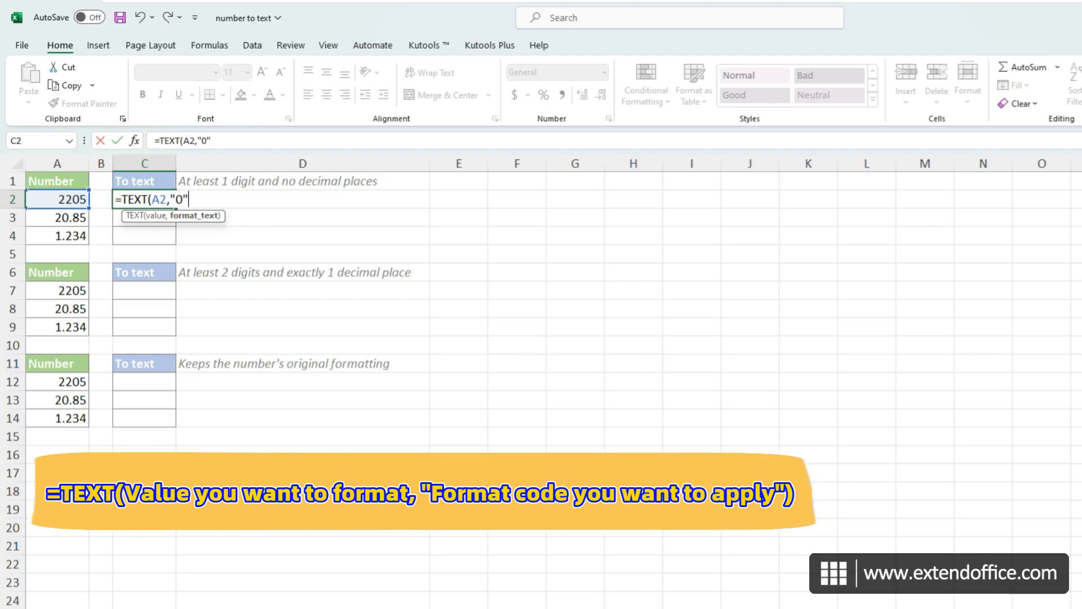
{"action": "type", "text": ")"}
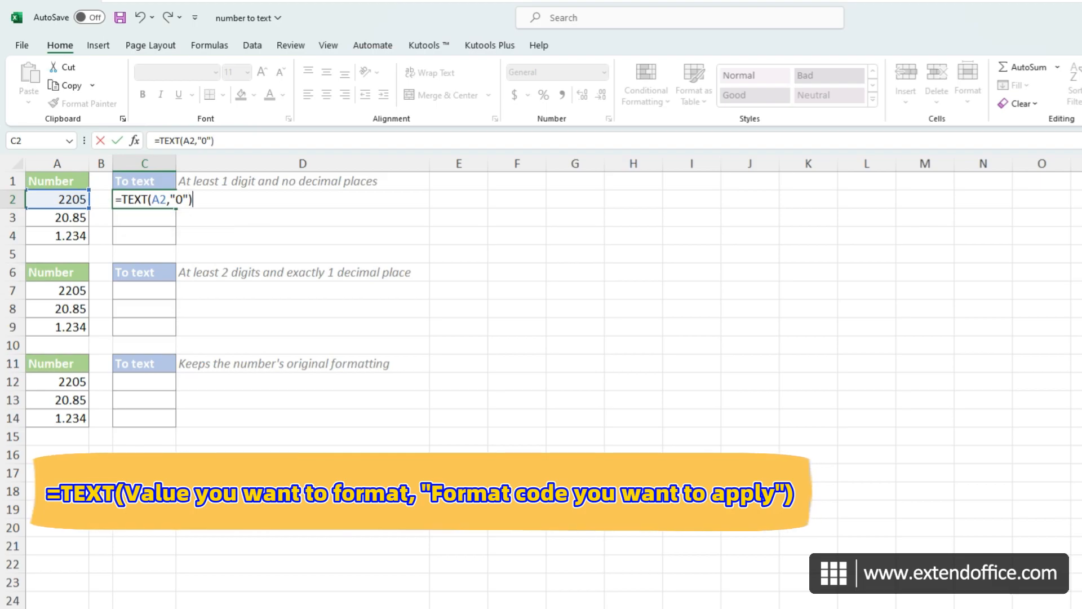
{"action": "key", "text": "Return"}
{"action": "type", "text": "="}
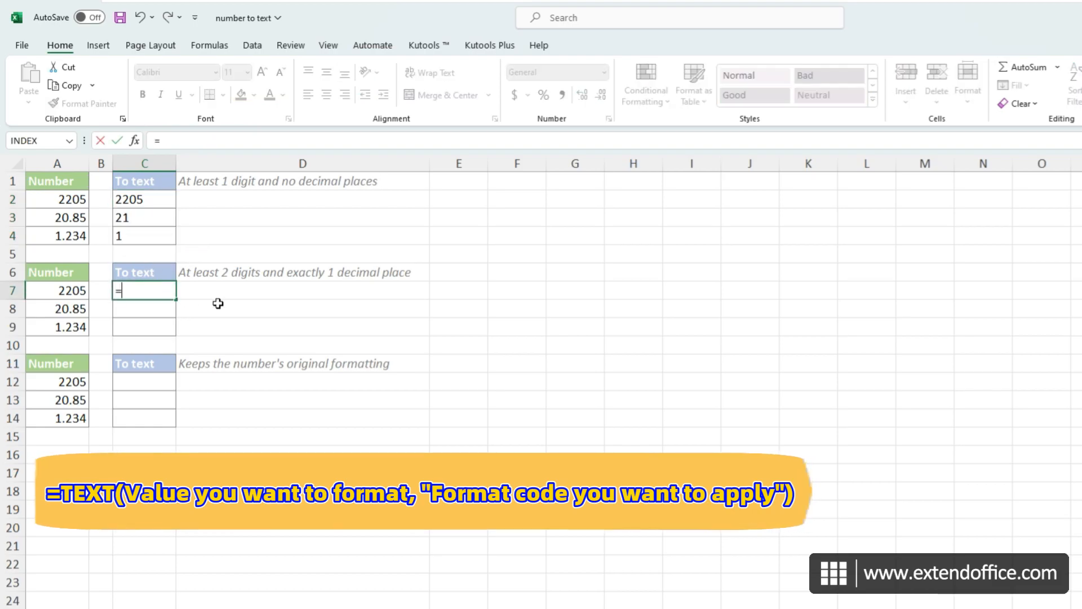
Enter =TEXT(A7,"00.0") in C7 for one-decimal text values.
{"action": "type", "text": "TEXT("}
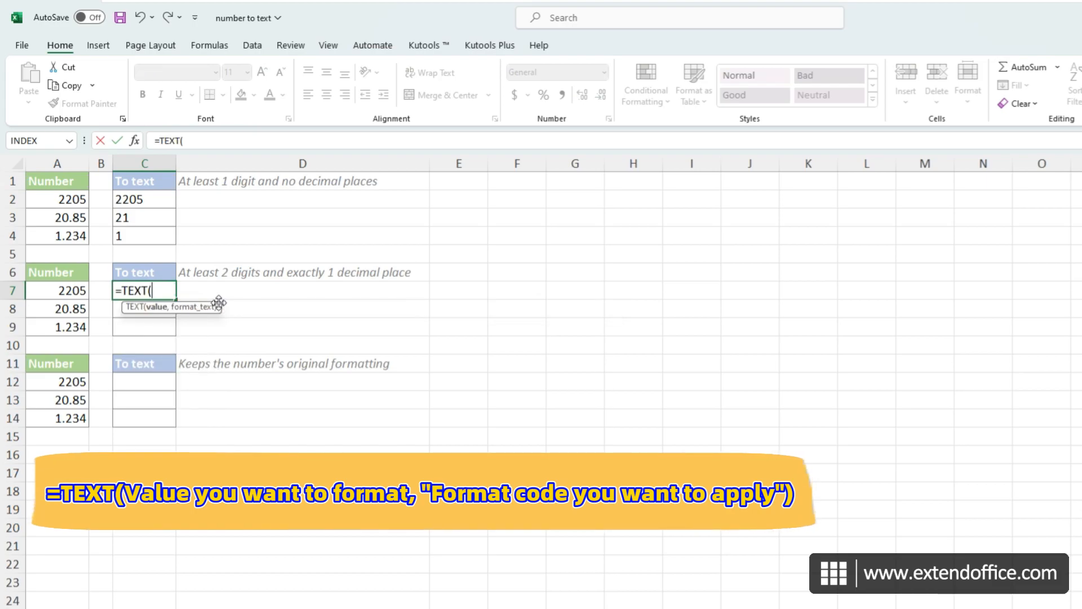
{"action": "left_click", "coordinate": [58, 290]}
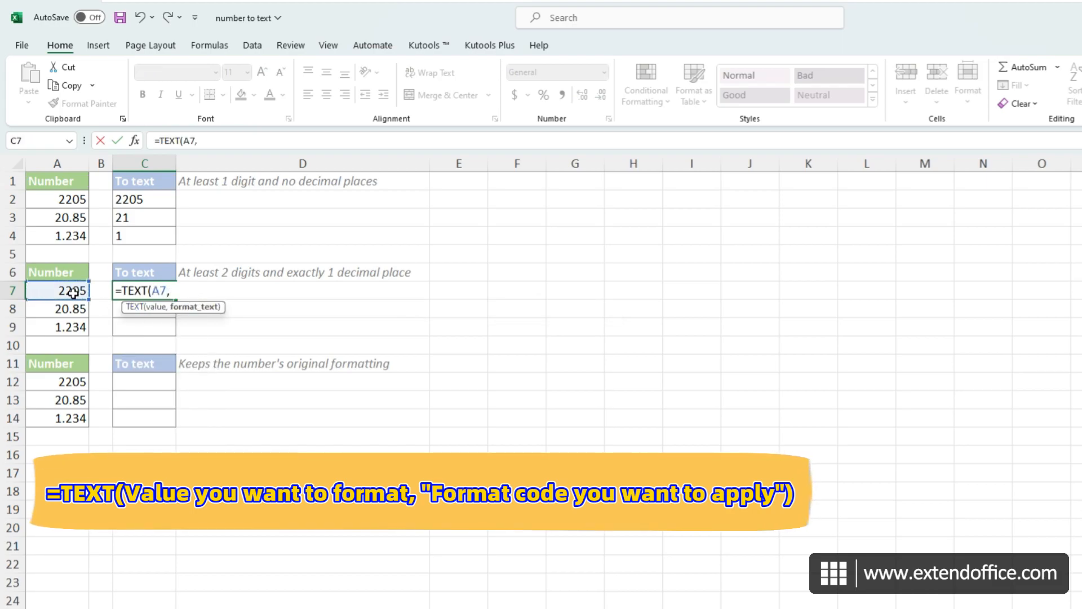
{"action": "type", "text": "\"00.0\")"}
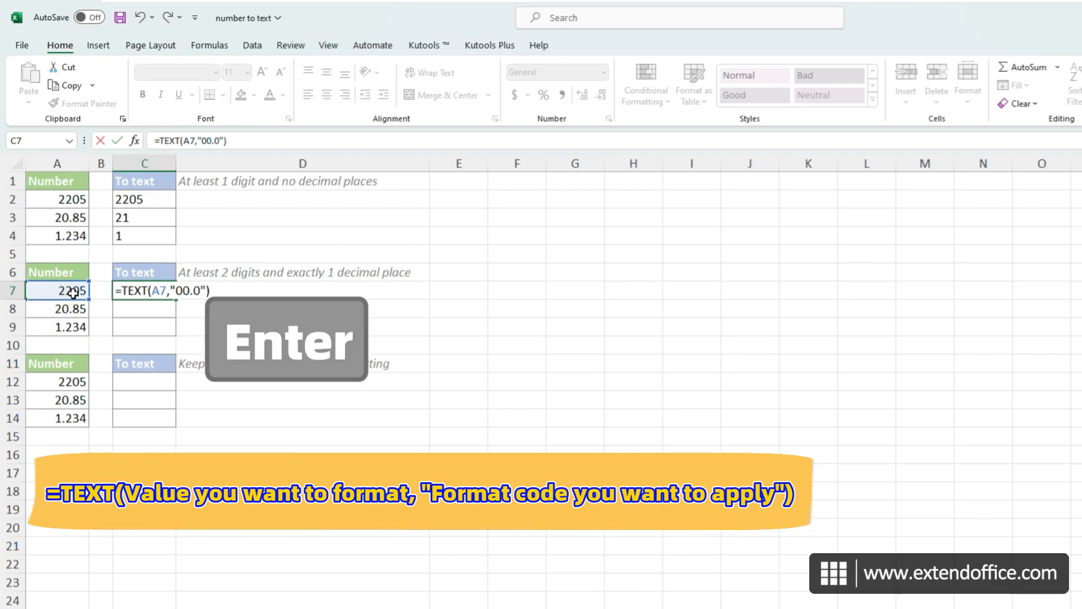
{"action": "key", "text": "enter"}
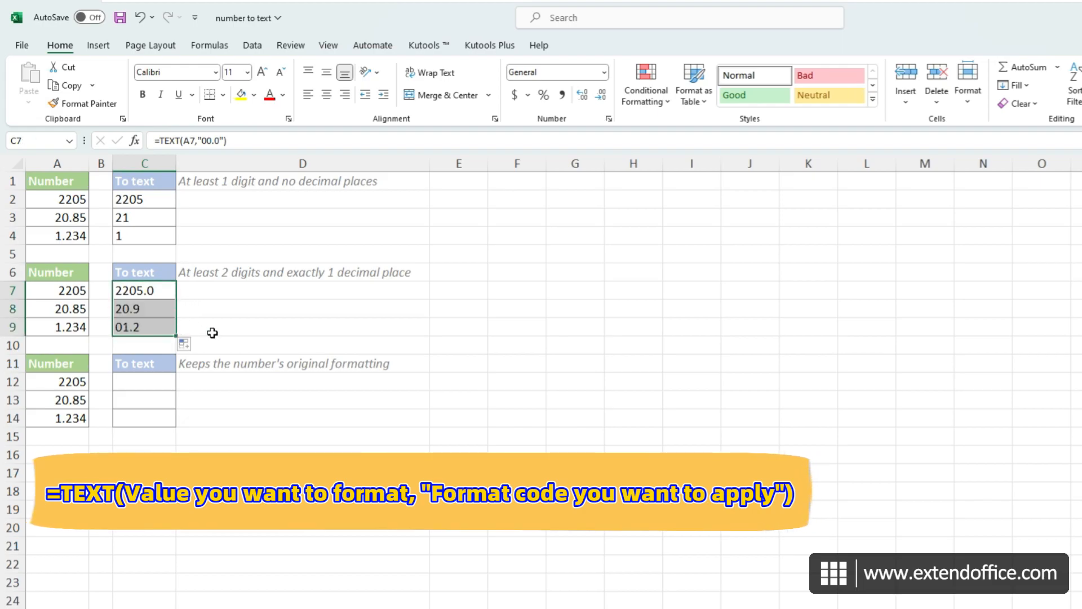
Begin =TEXT(A12,"general") in C12 to convert A12 to text.
{"action": "left_click", "coordinate": [144, 381]}
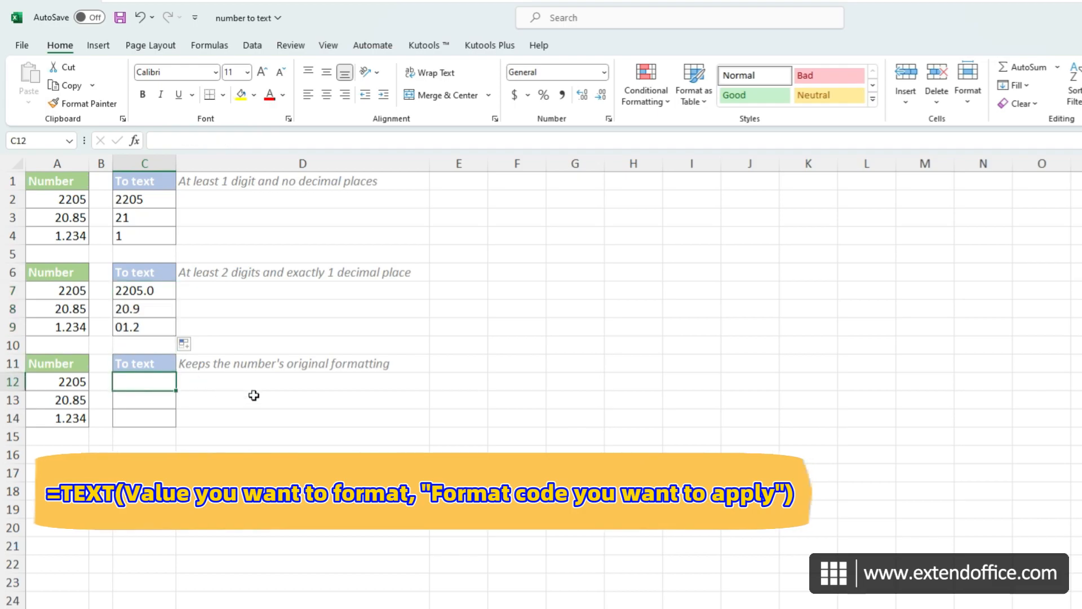
{"action": "type", "text": "=TEXT("}
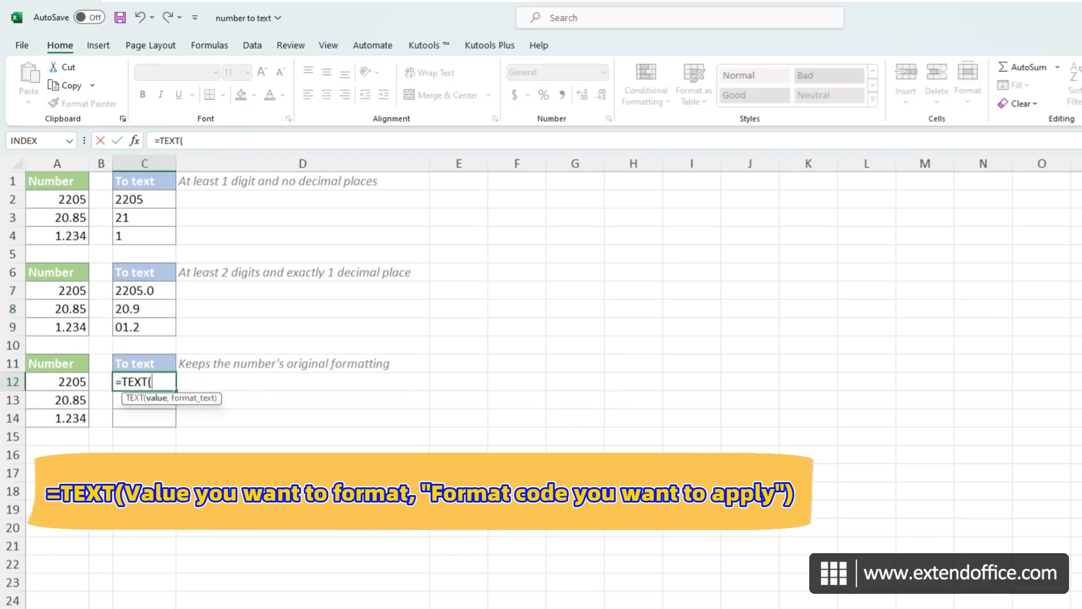
{"action": "type", "text": "A12,\""}
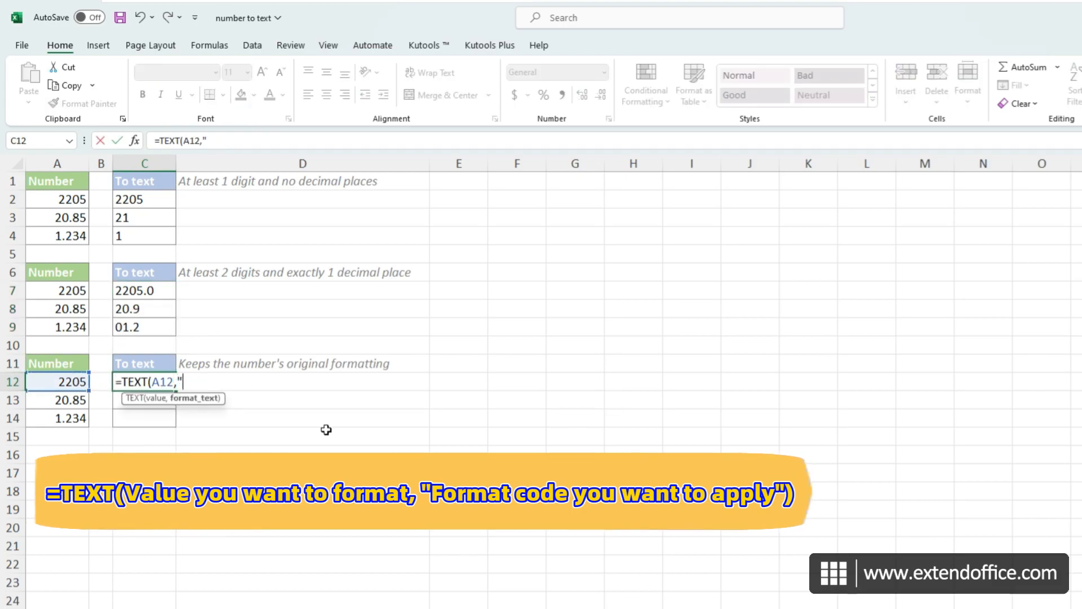
{"action": "type", "text": "general"}
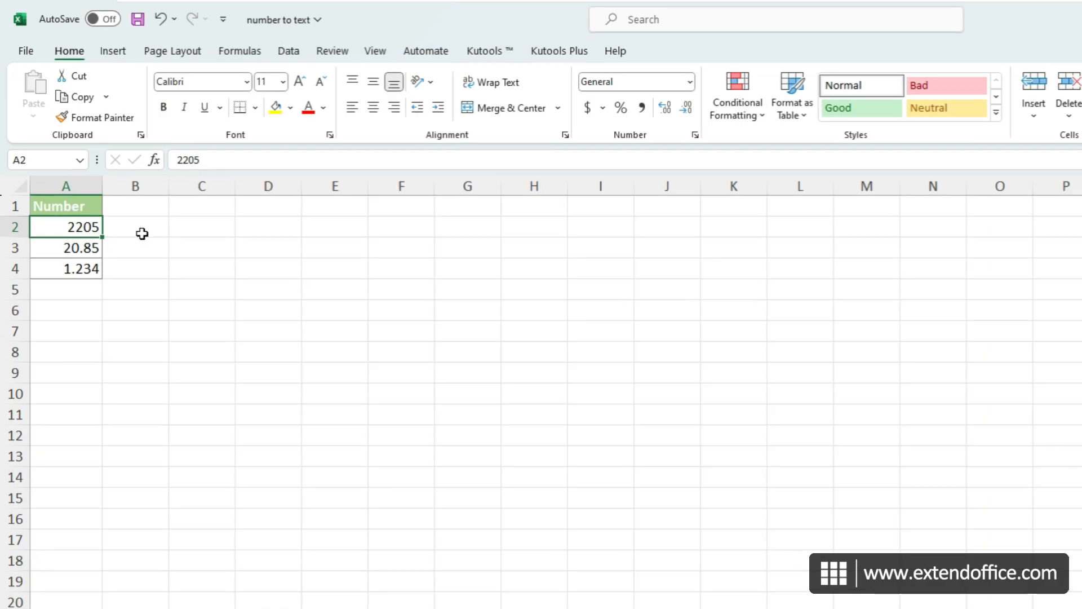
Prefix 2205, 20.85 and 1.234 with an apostrophe so they become left-aligned text.
{"action": "double_click", "coordinate": [65, 226]}
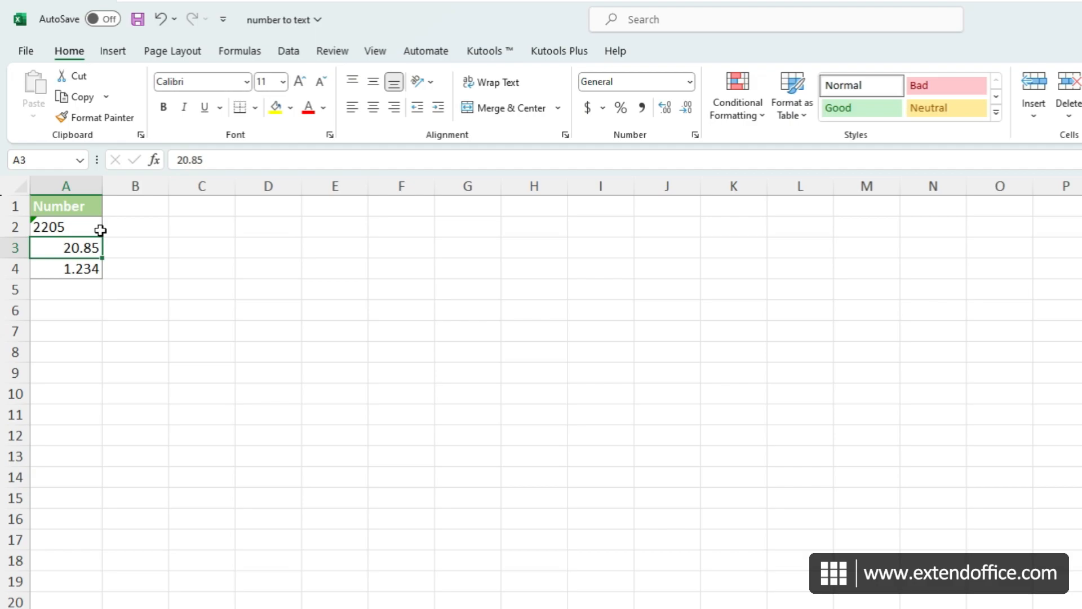
{"action": "mouse_move", "coordinate": [119, 231]}
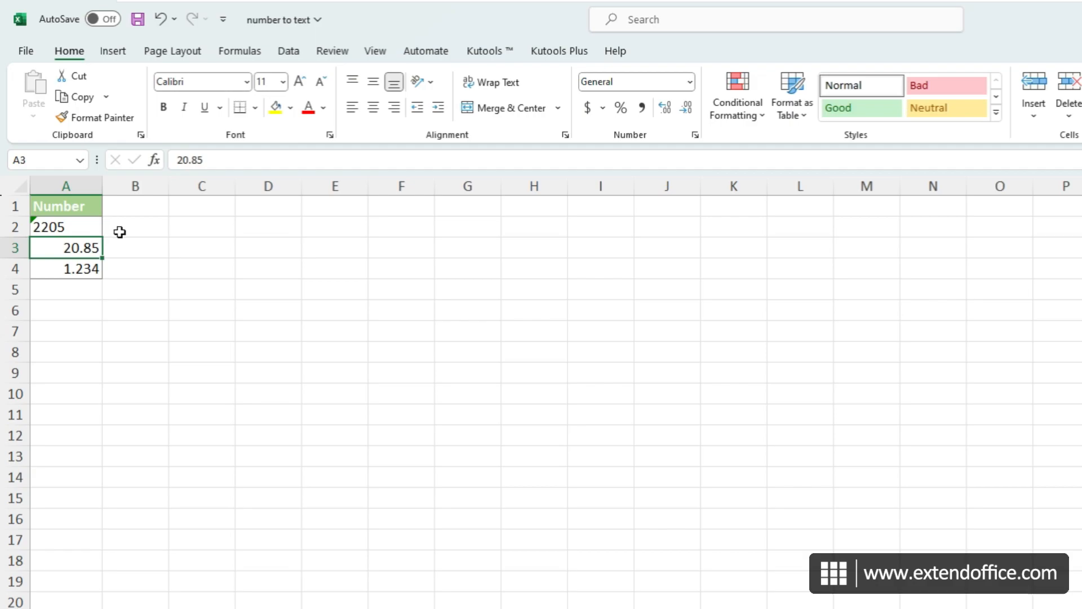
{"action": "double_click", "coordinate": [65, 248]}
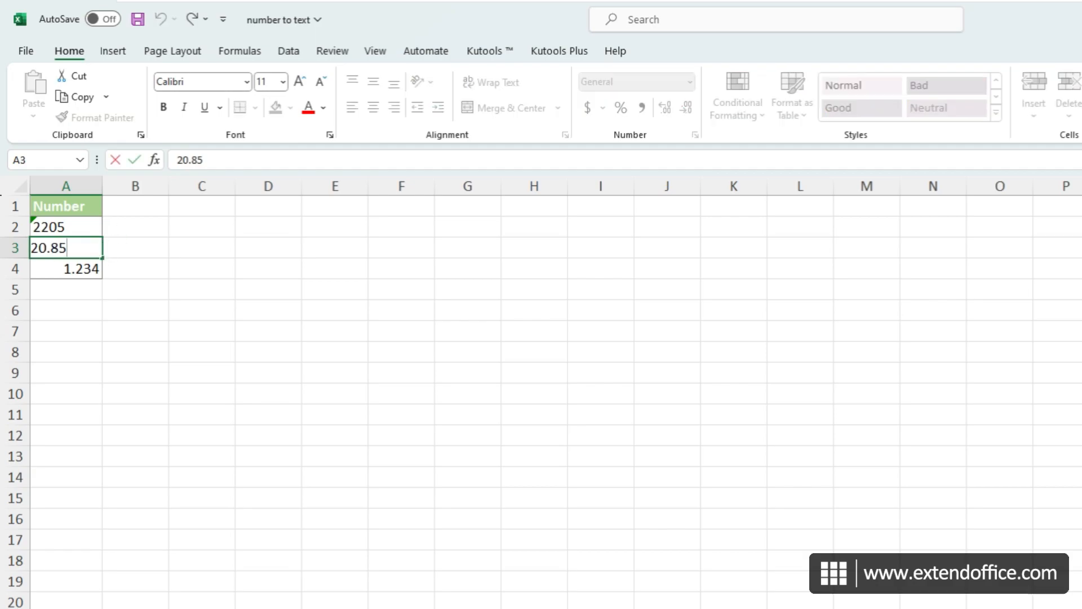
{"action": "type", "text": "'"}
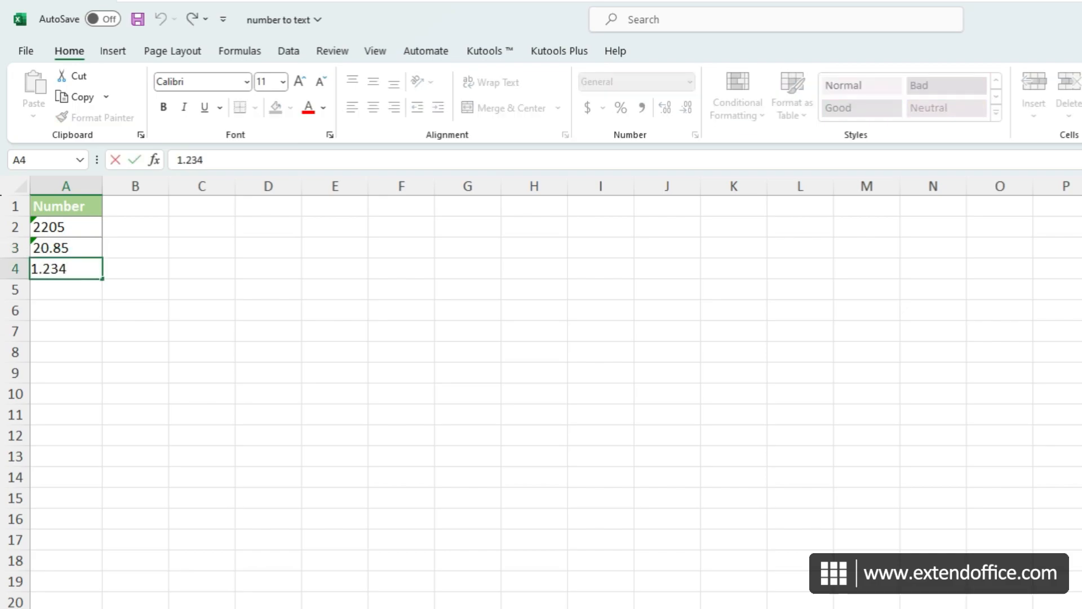
{"action": "key", "text": "Return"}
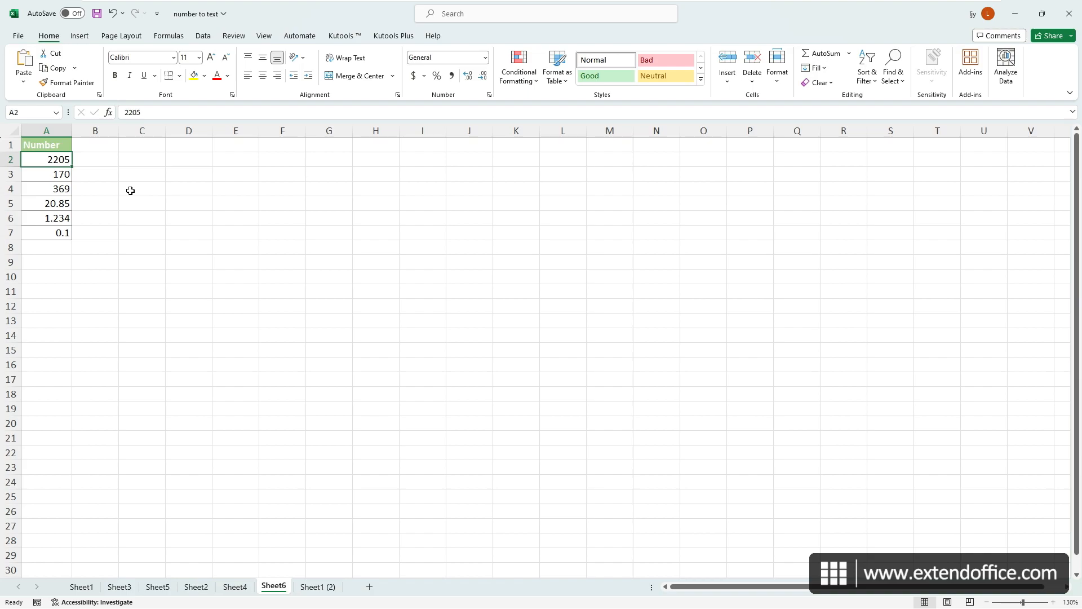
{"action": "mouse_move", "coordinate": [58, 155]}
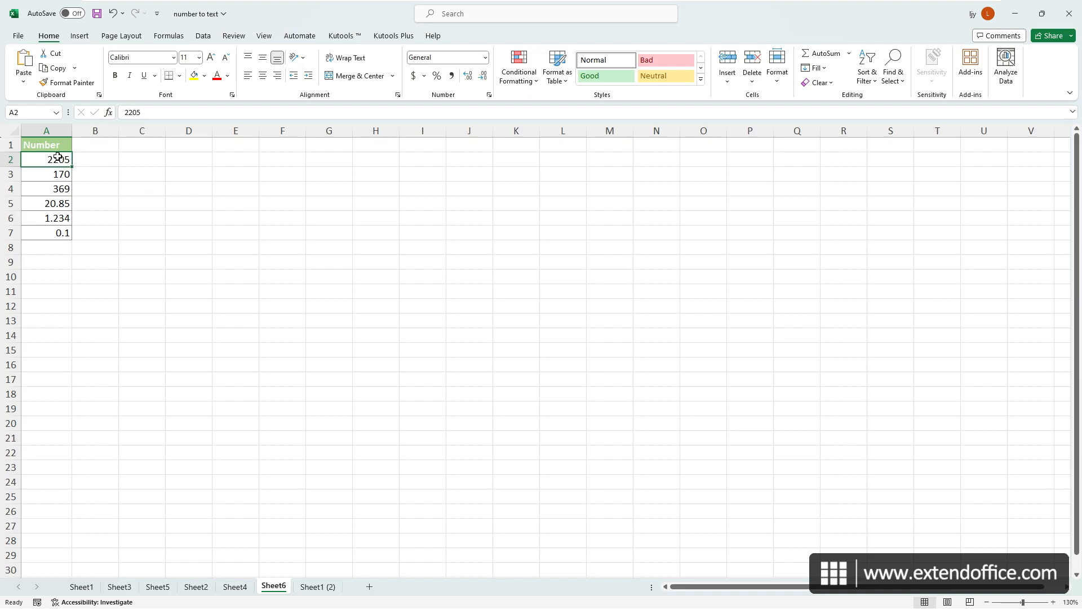
Select A2:A7 and start Text to Columns from the Data ribbon.
{"action": "left_click_drag", "start_coordinate": [46, 159], "coordinate": [46, 232]}
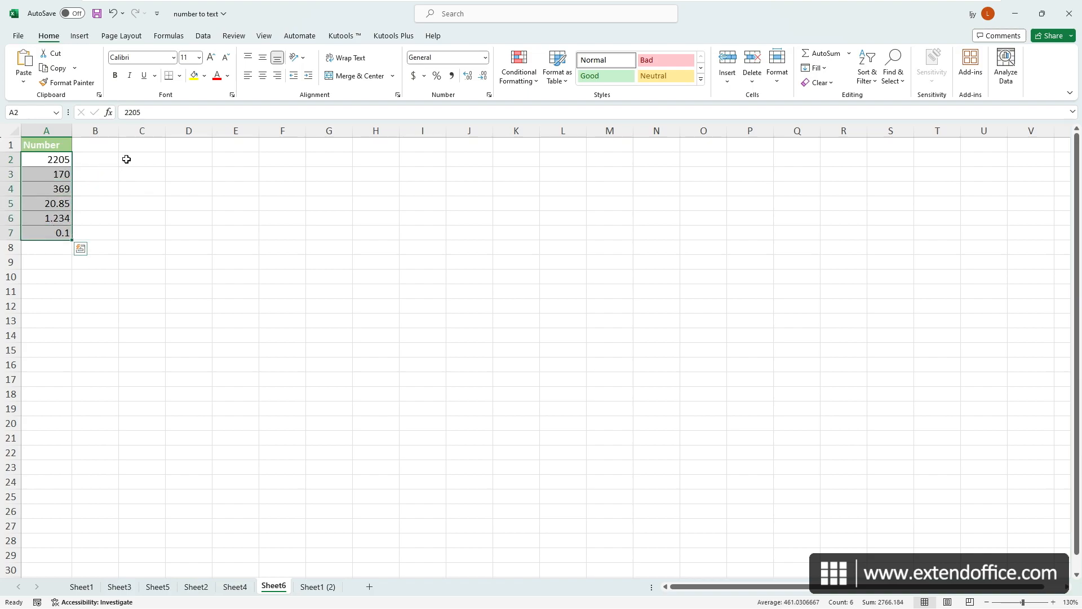
{"action": "left_click", "coordinate": [202, 35]}
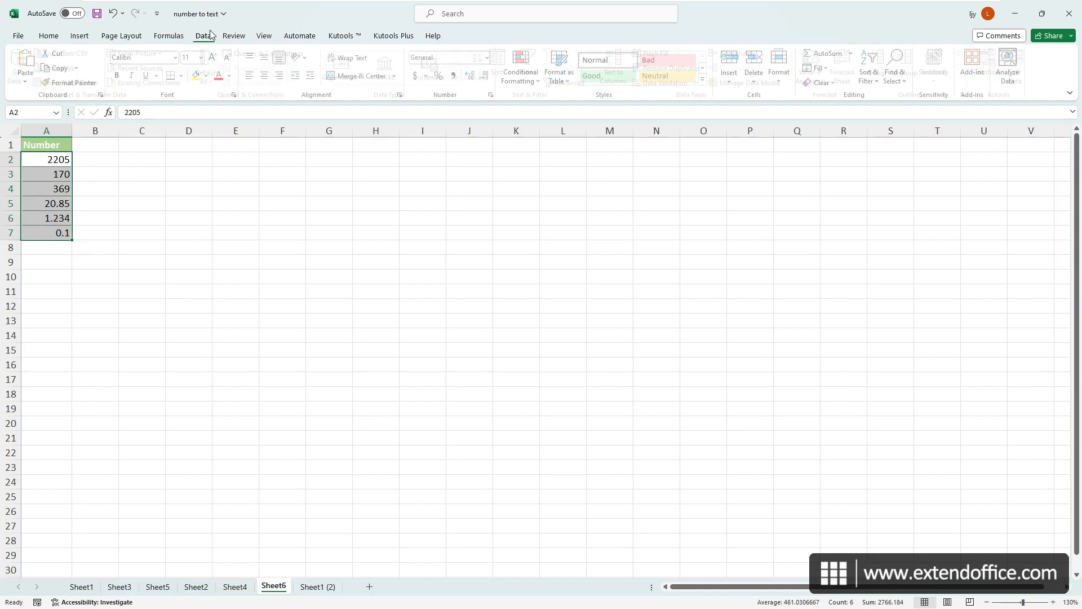
{"action": "left_click", "coordinate": [202, 35]}
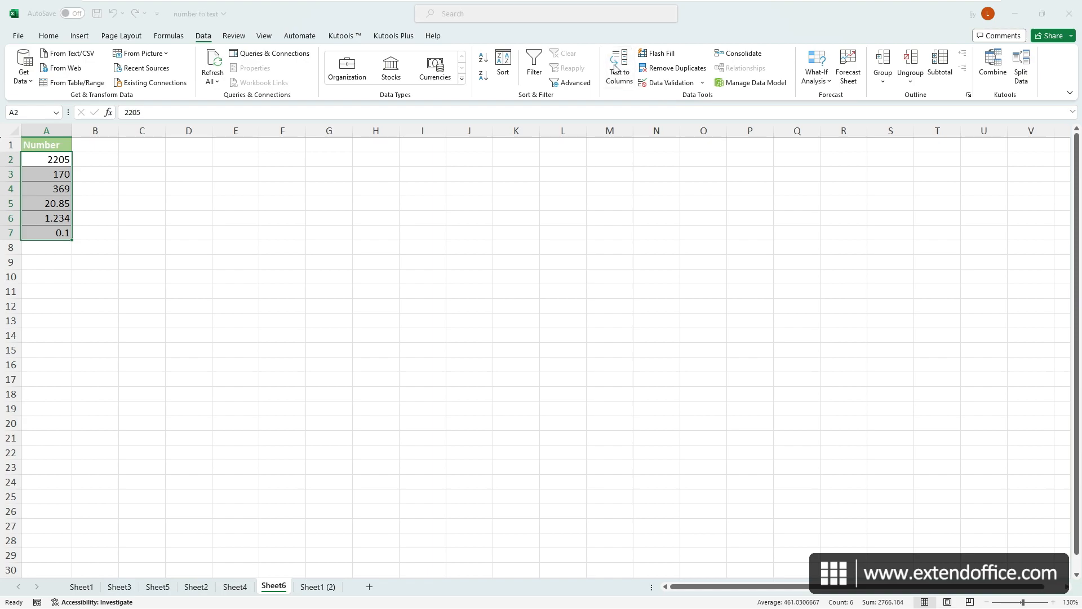
{"action": "left_click", "coordinate": [619, 65]}
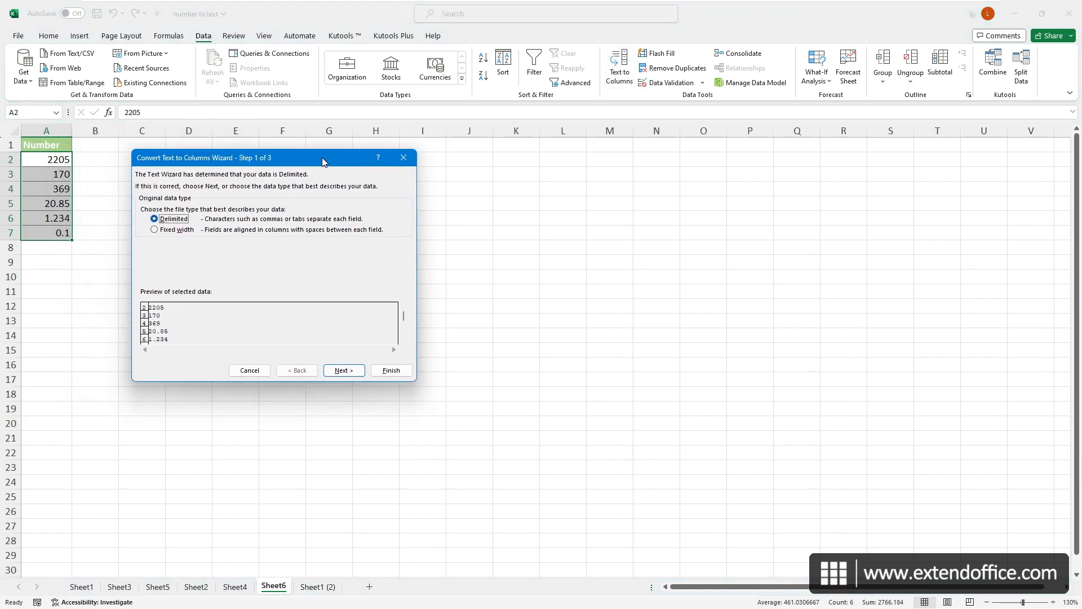
Step through the wizard, choose Text as the column data format and finish the conversion.
{"action": "left_click", "coordinate": [343, 369]}
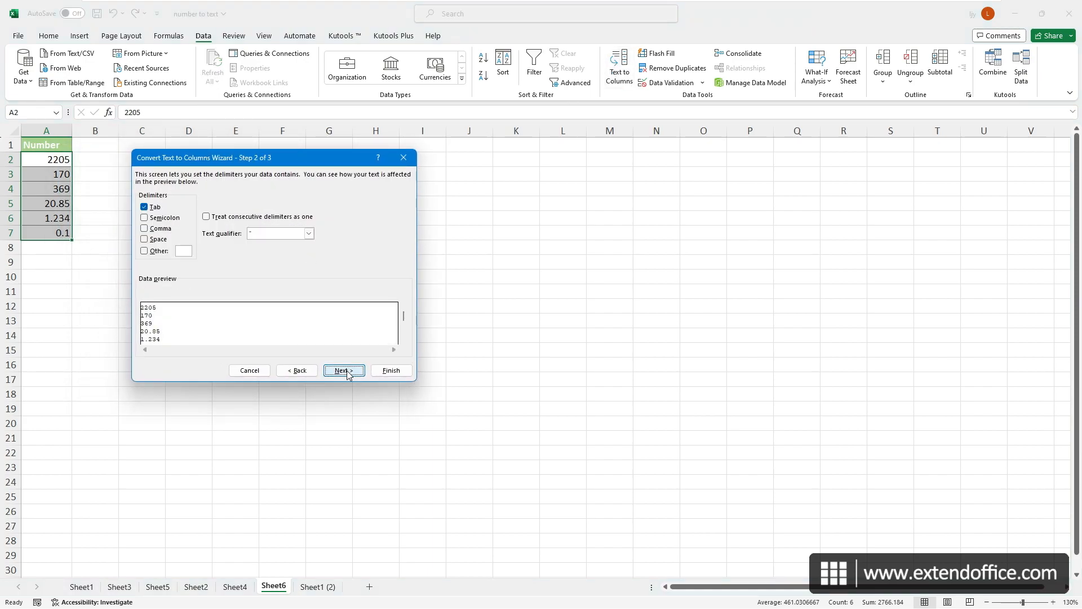
{"action": "left_click", "coordinate": [343, 371]}
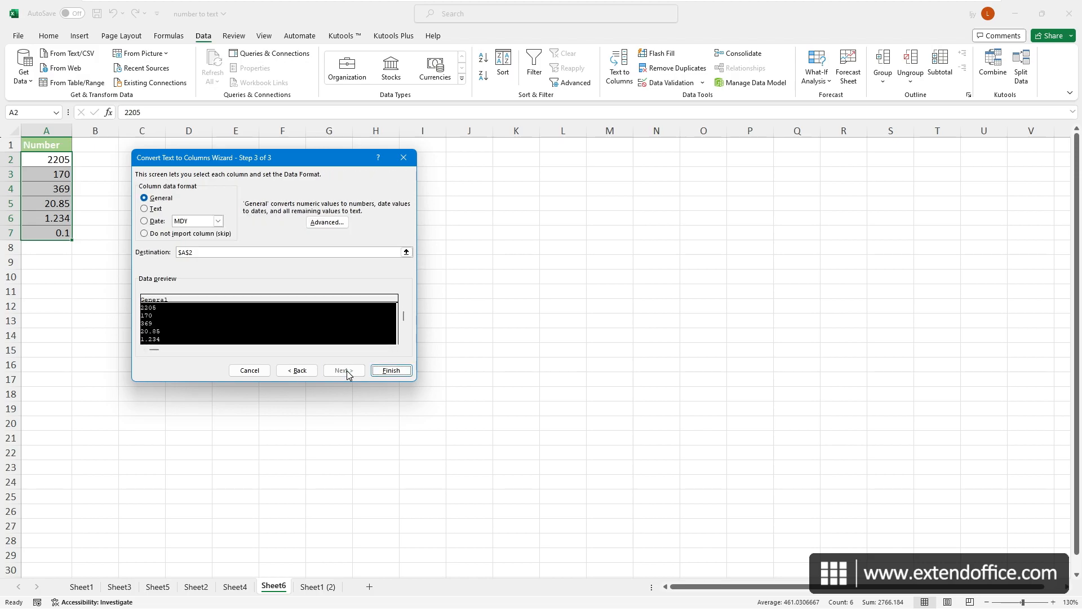
{"action": "left_click", "coordinate": [145, 209]}
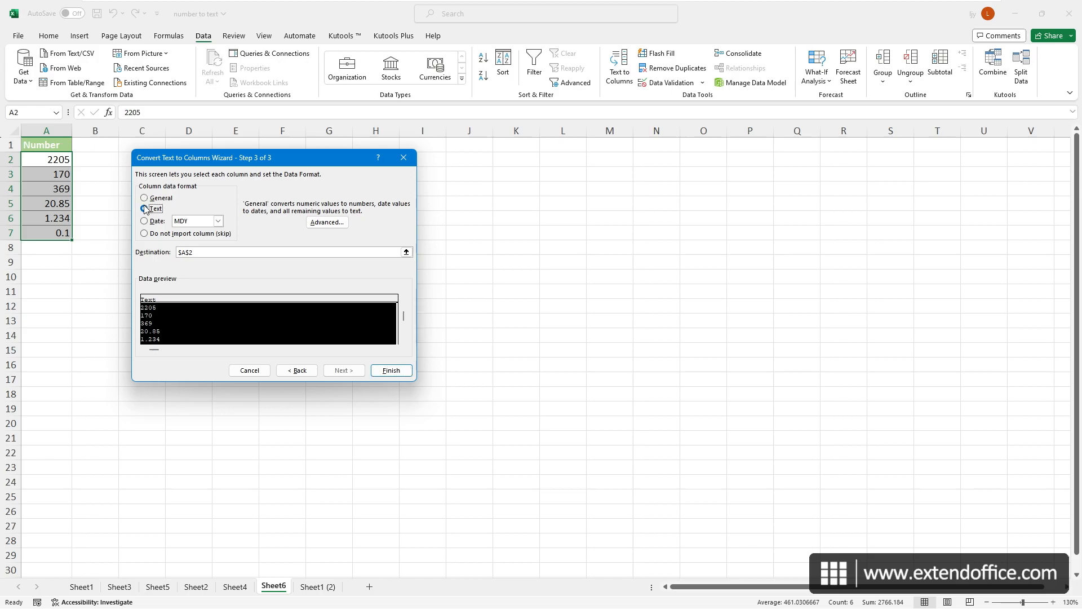
{"action": "left_click", "coordinate": [146, 208]}
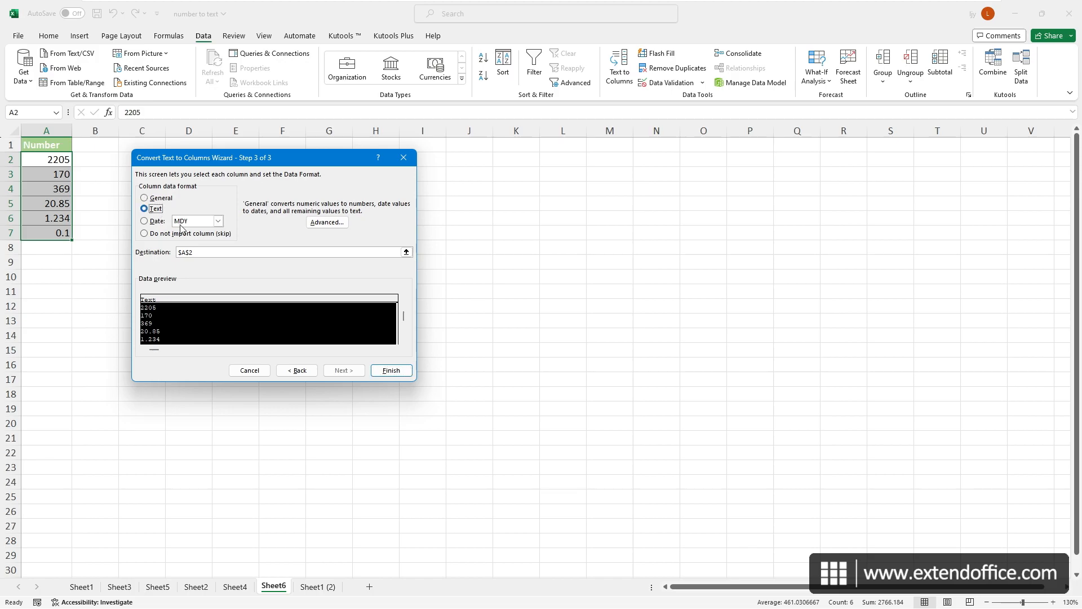
{"action": "left_click", "coordinate": [390, 369]}
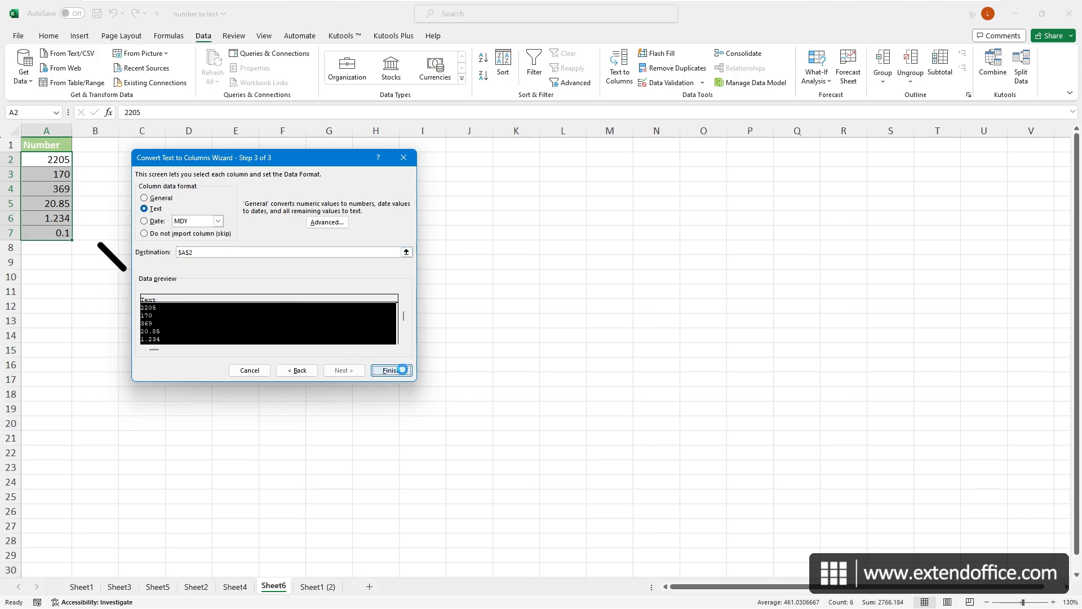
{"action": "left_click", "coordinate": [387, 370]}
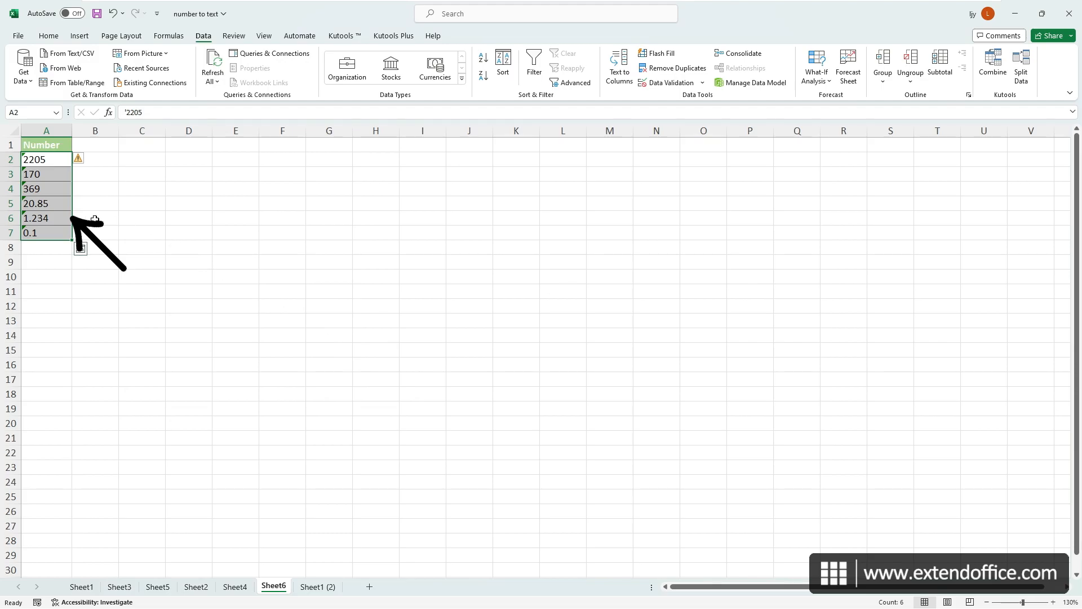